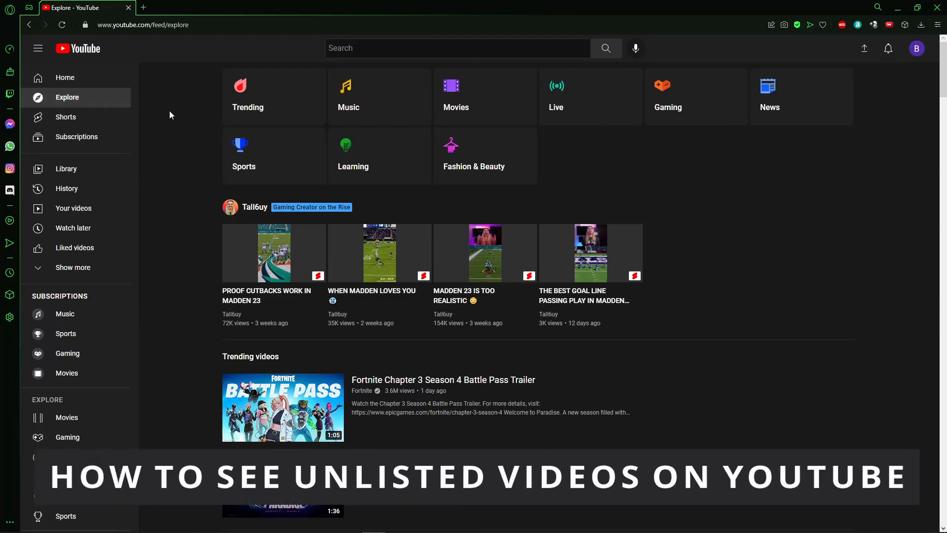
mouse_move(766, 146)
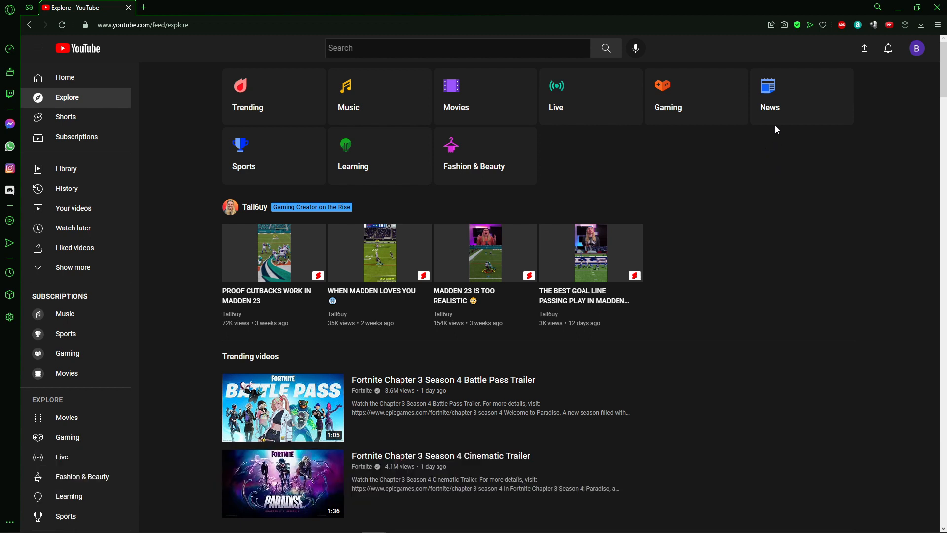
mouse_move(804, 180)
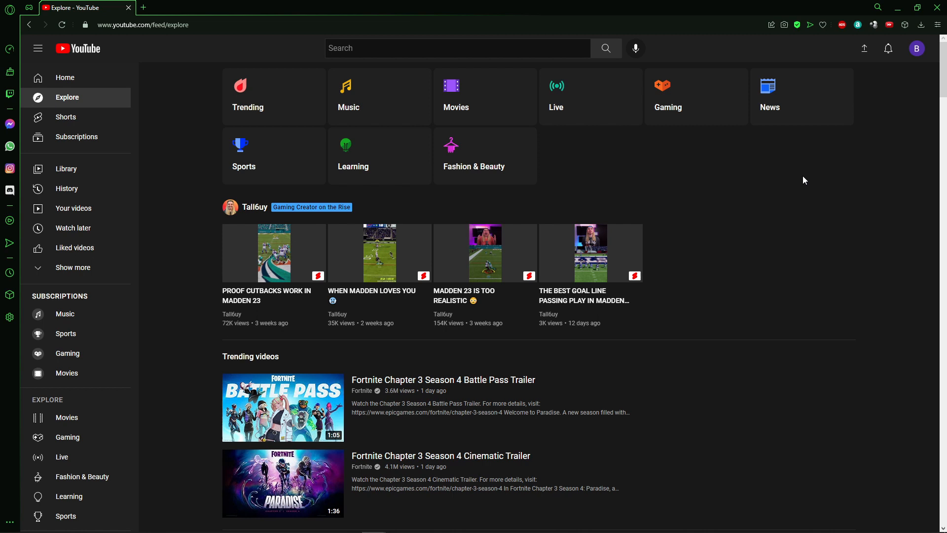
mouse_move(819, 168)
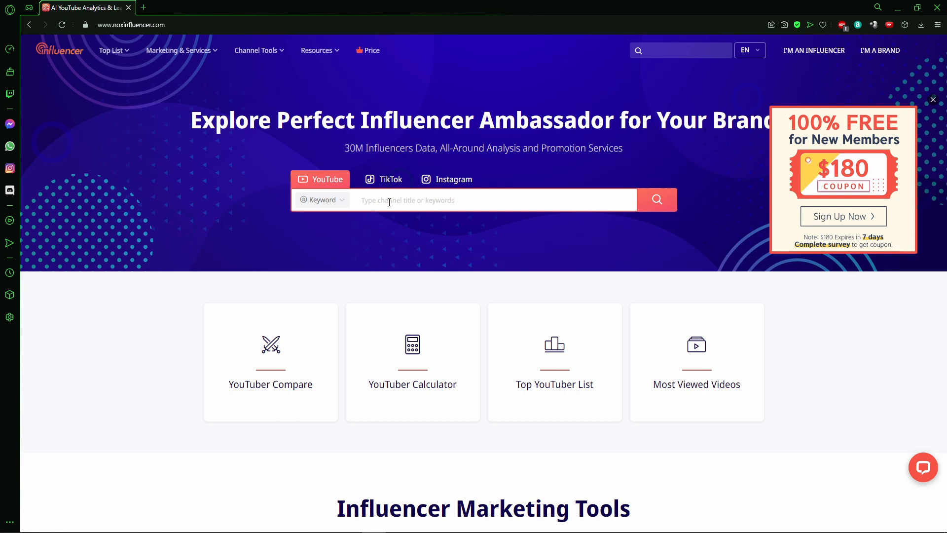
- Search NoxInfluencer for "mr beast" and choose the MR Beast channel from the suggestions
text(mr beast)
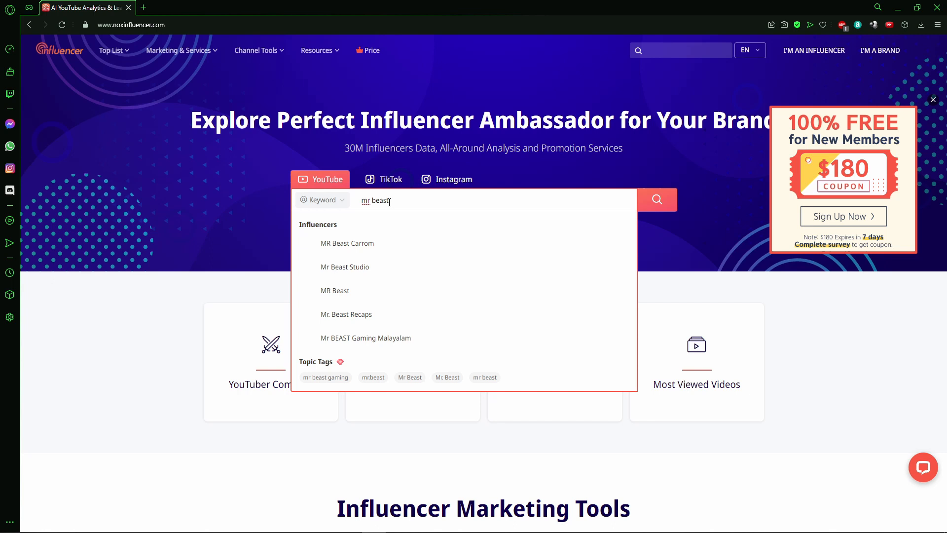
mouse_move(335, 290)
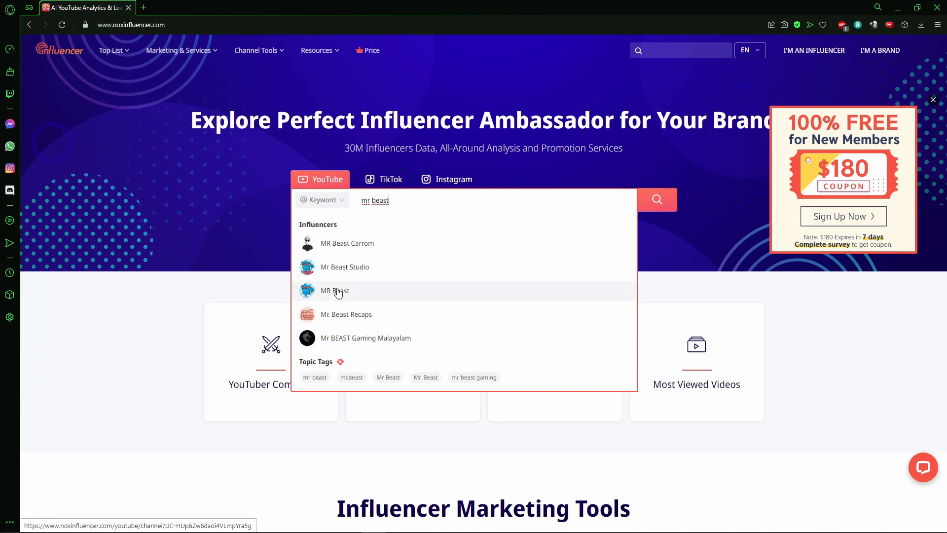
click(334, 290)
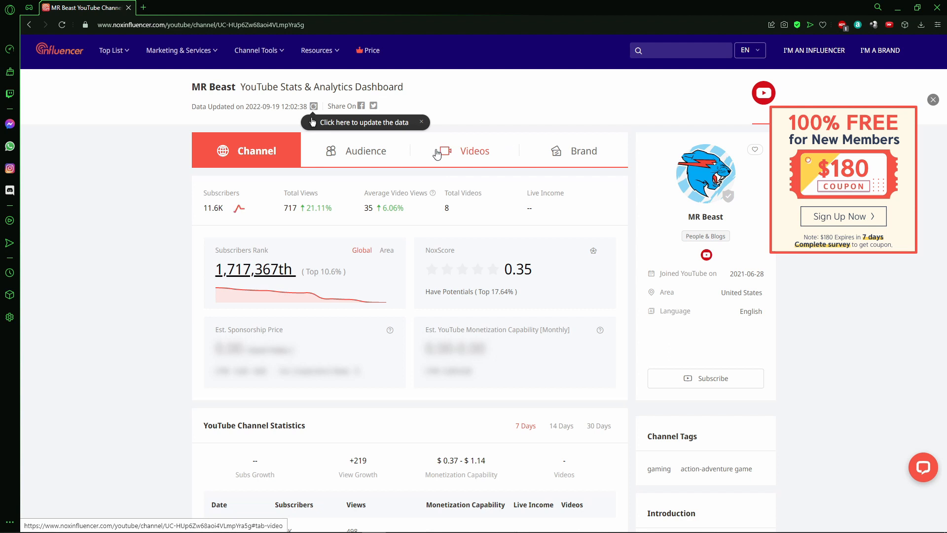
mouse_move(454, 161)
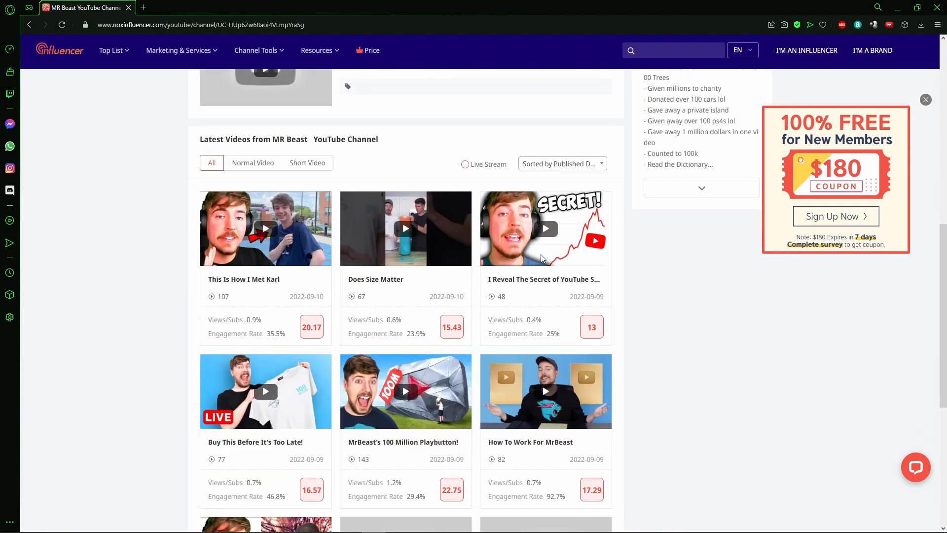
mouse_move(449, 176)
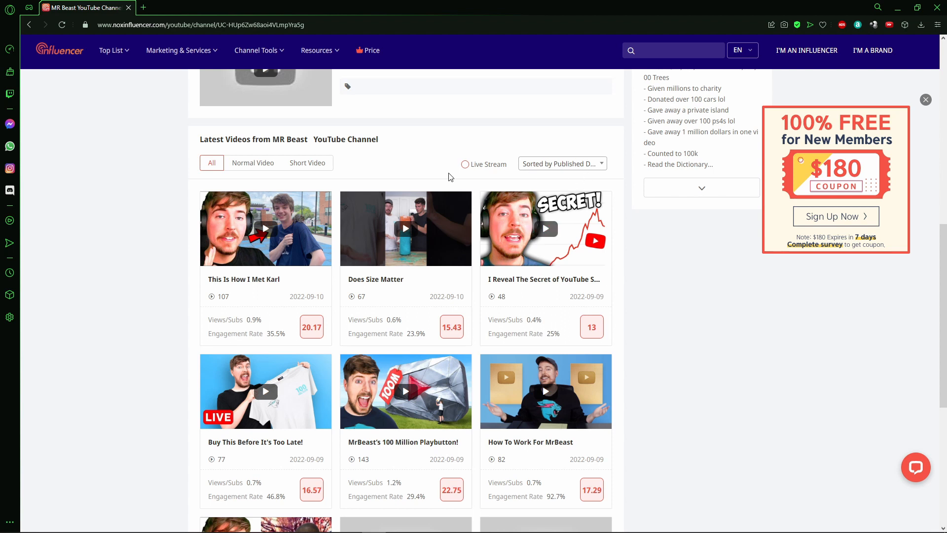
mouse_move(549, 178)
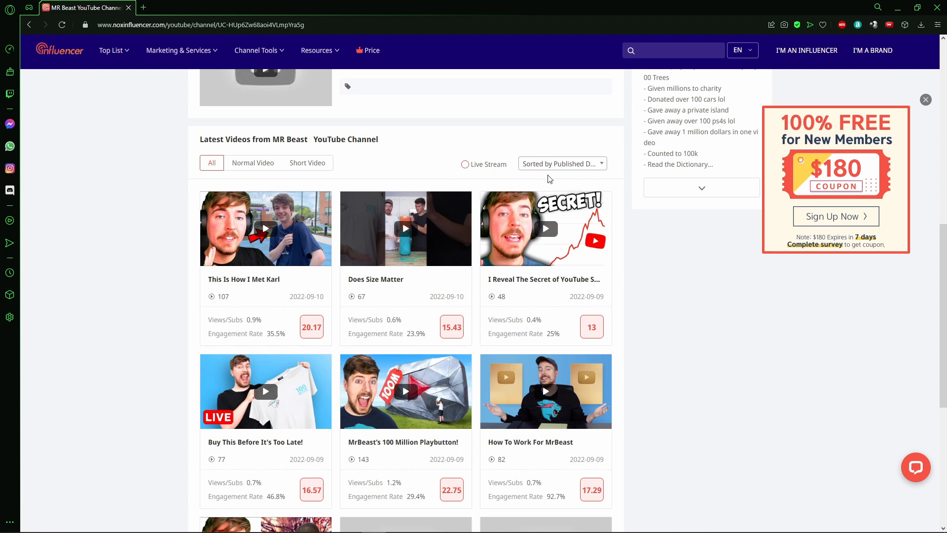
mouse_move(578, 176)
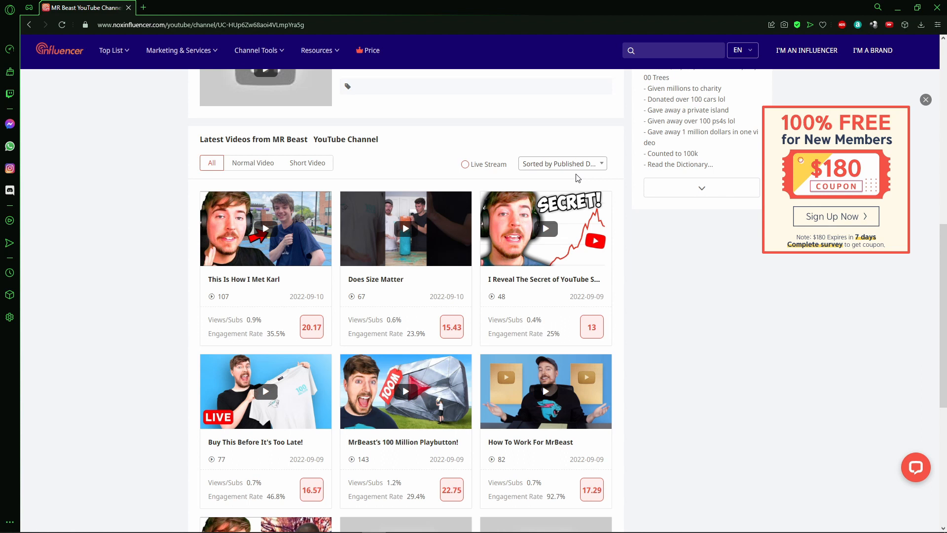
- Scroll the channel page down to the Latest Videos from MR Beast section
scroll(down, 3)
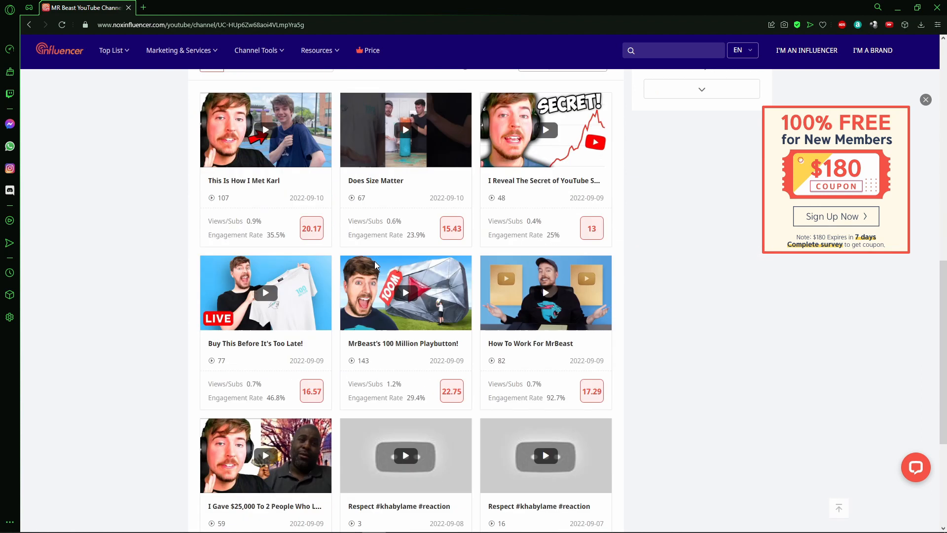
scroll(up, 3)
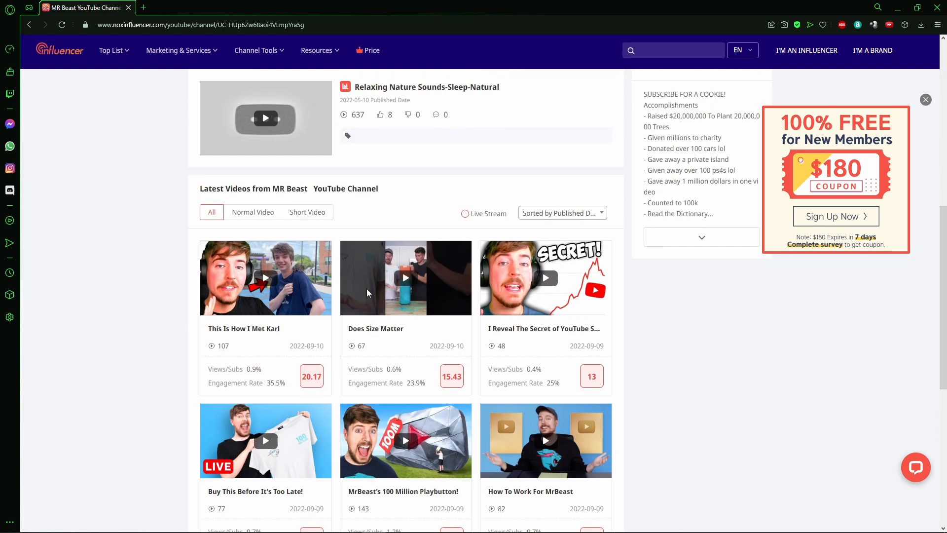
scroll(down, 3)
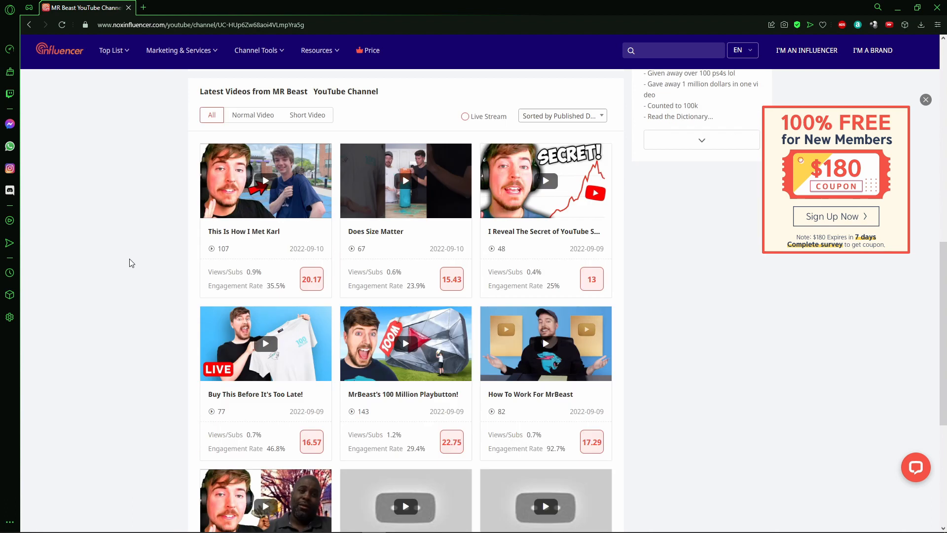
scroll(down, 3)
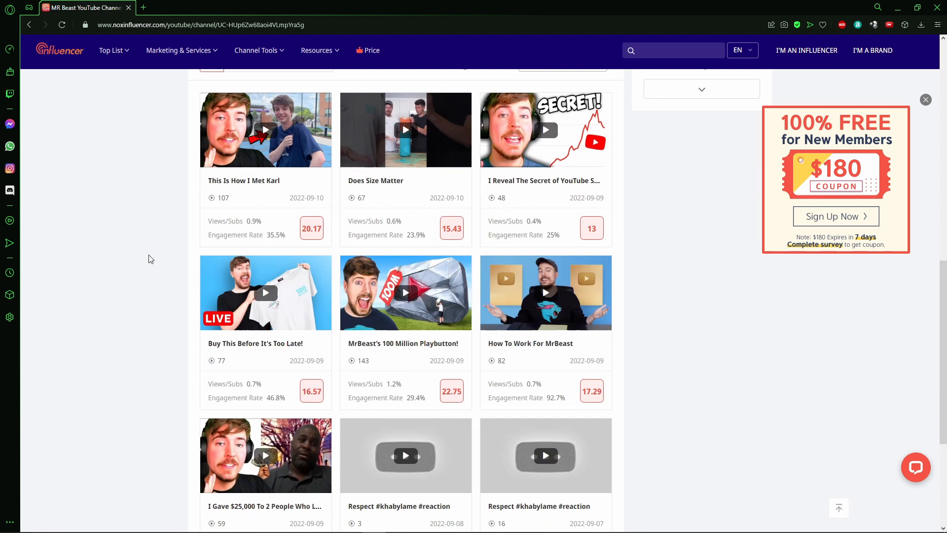
mouse_move(252, 284)
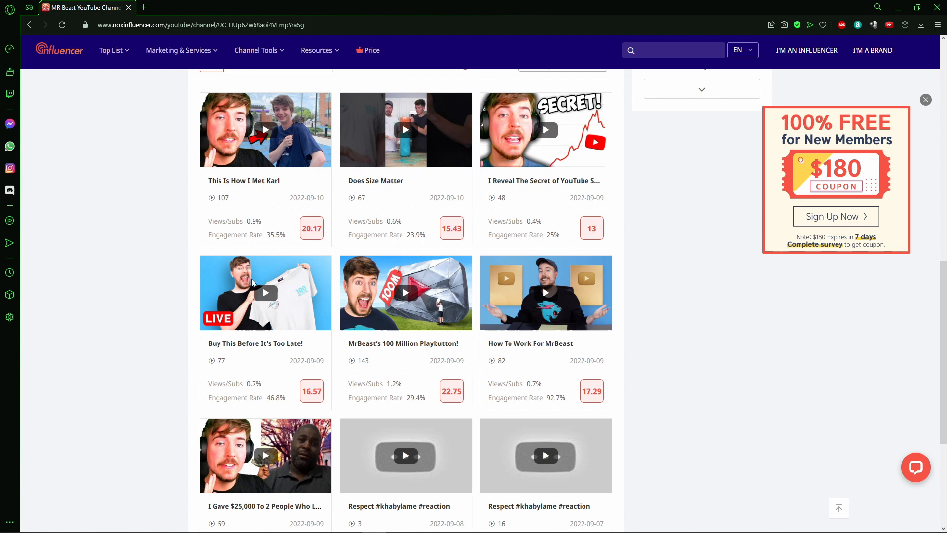
mouse_move(156, 224)
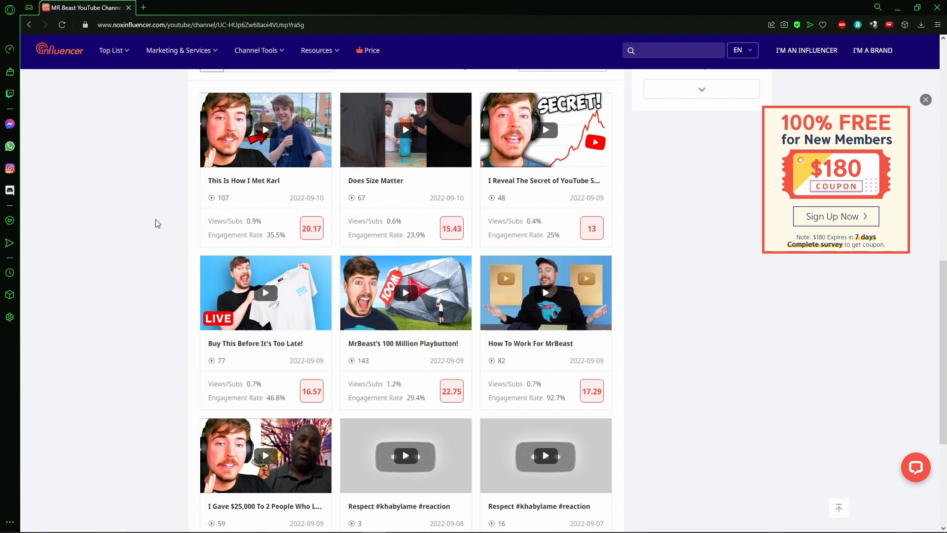